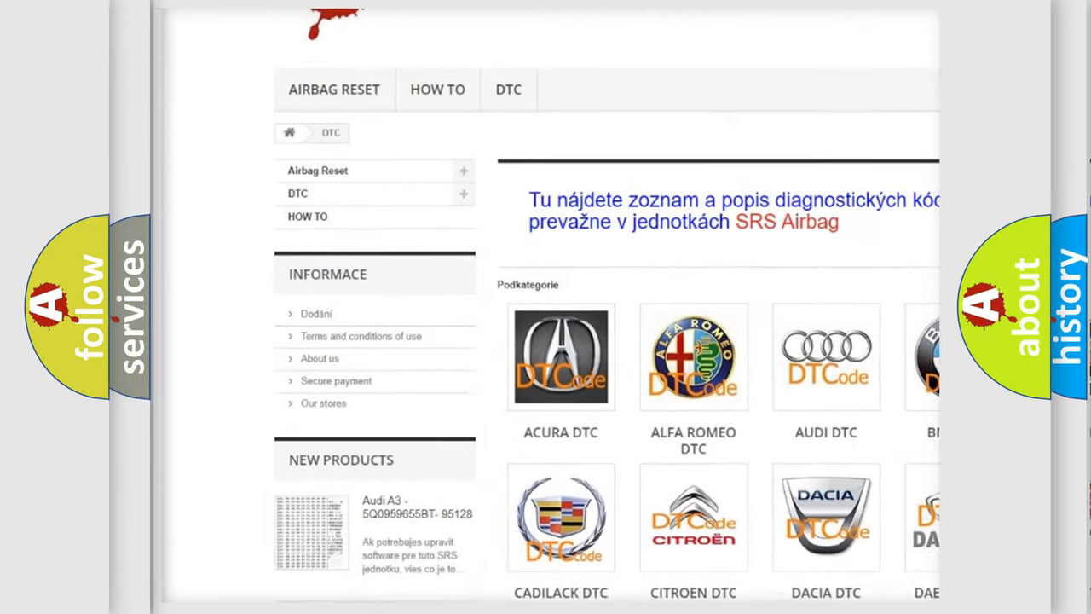
{"action": "scroll", "scroll_direction": "down", "scroll_amount": 3}
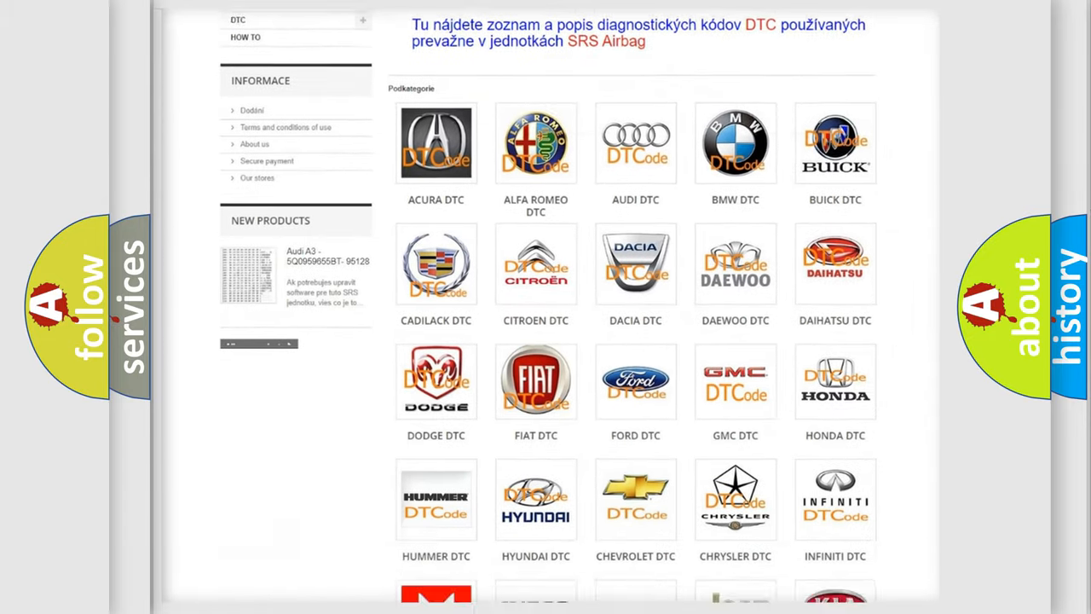
{"action": "scroll", "scroll_direction": "down", "scroll_amount": 3}
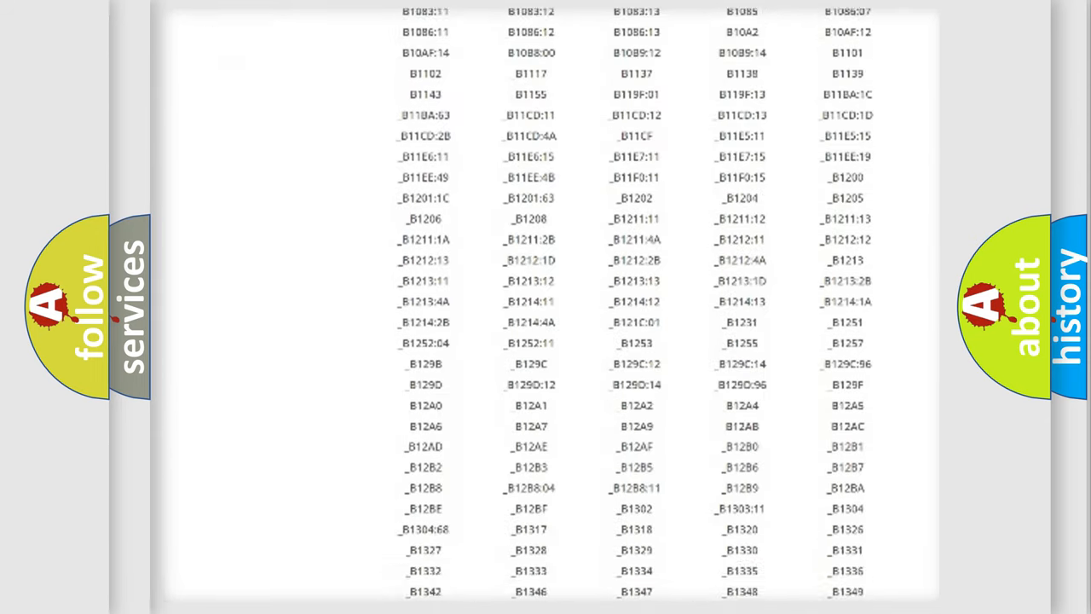
{"action": "scroll", "scroll_direction": "down", "scroll_amount": 3}
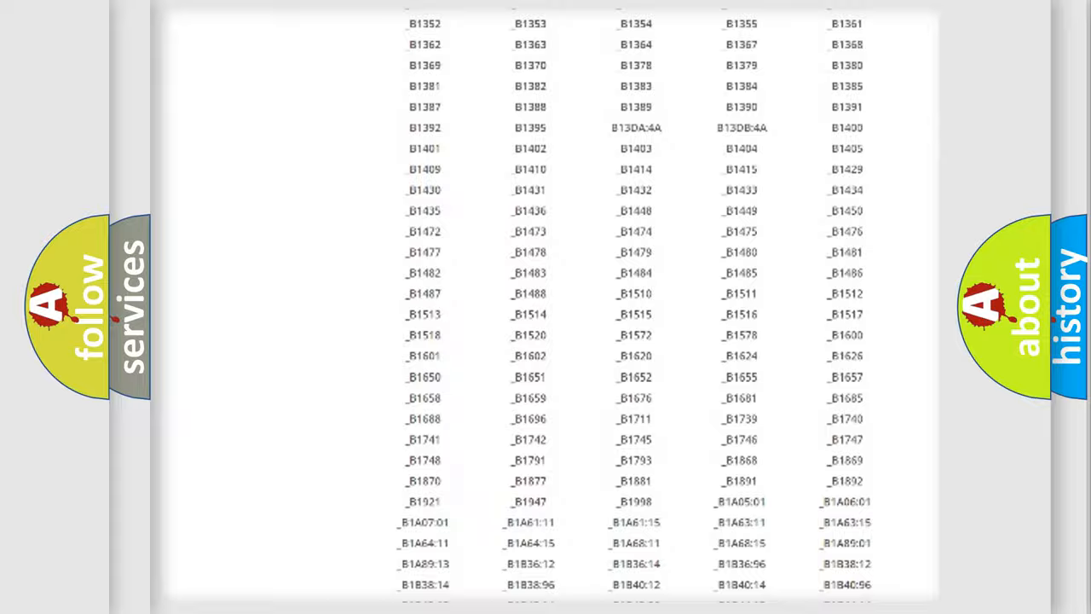